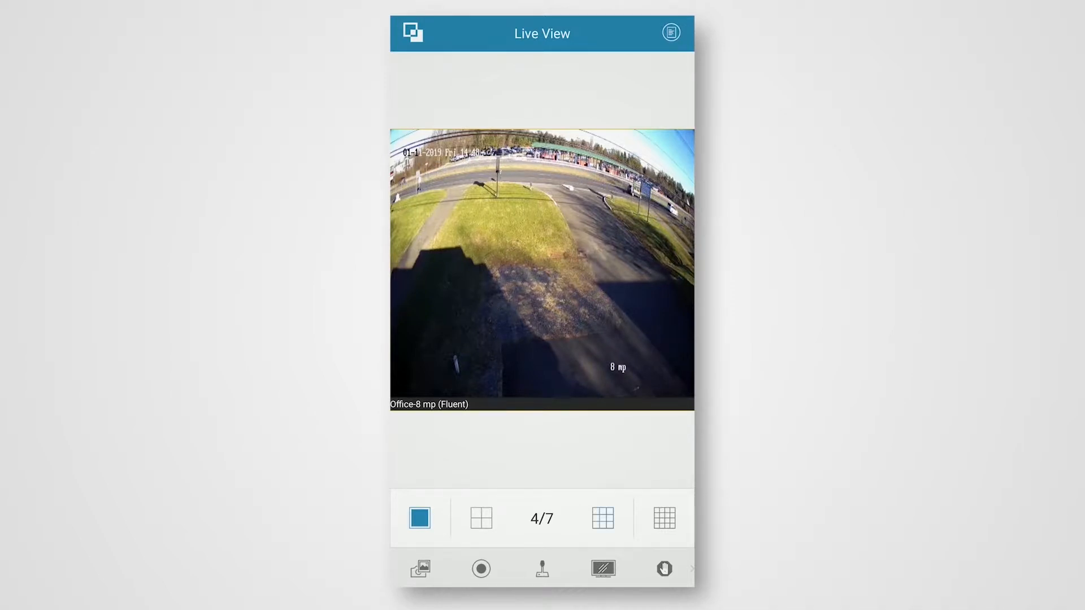
# Try the nine-pane layout, then settle Live View on the 2x2 Office camera grid
pyautogui.click(603, 517)
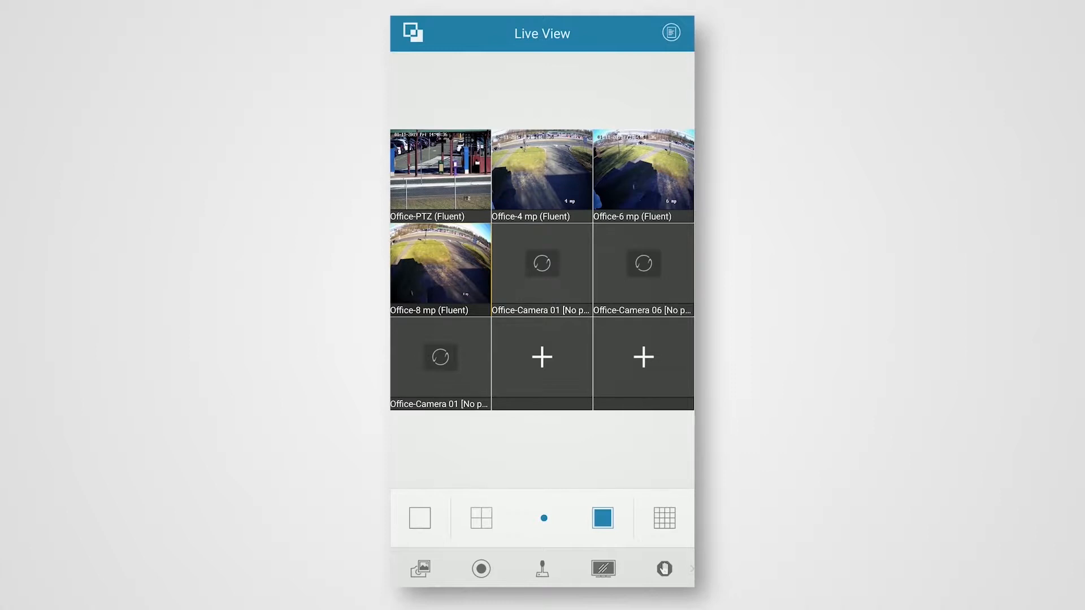
pyautogui.click(481, 518)
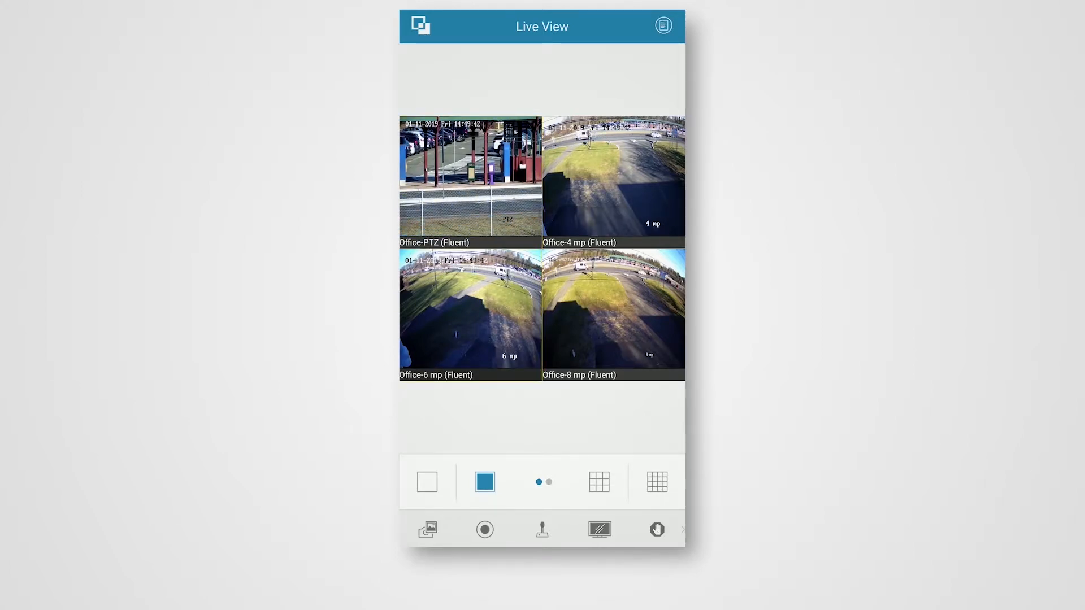
# Capture from the four-camera Live View grid, then bring up the main navigation menu
pyautogui.click(485, 529)
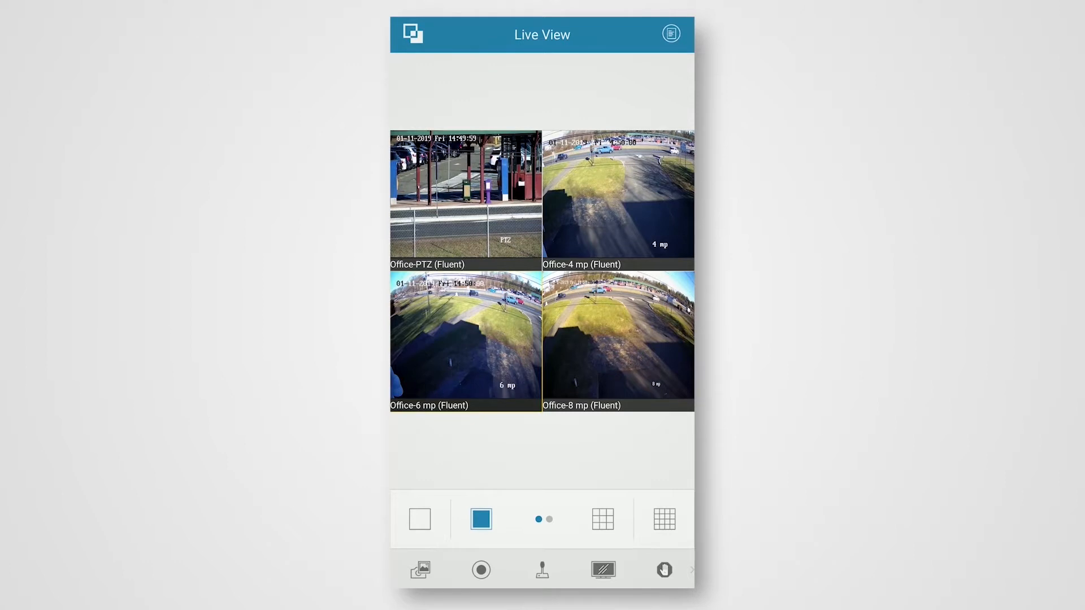
pyautogui.click(412, 33)
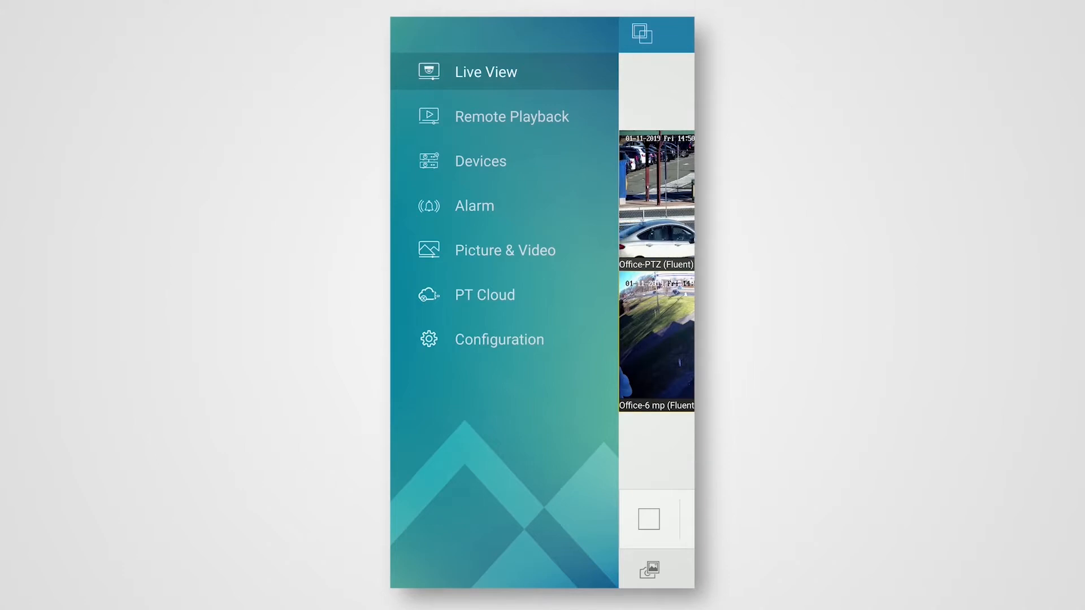
# Go to Picture & Video to see the saved 2019-01-11 clip and snapshot
pyautogui.click(505, 250)
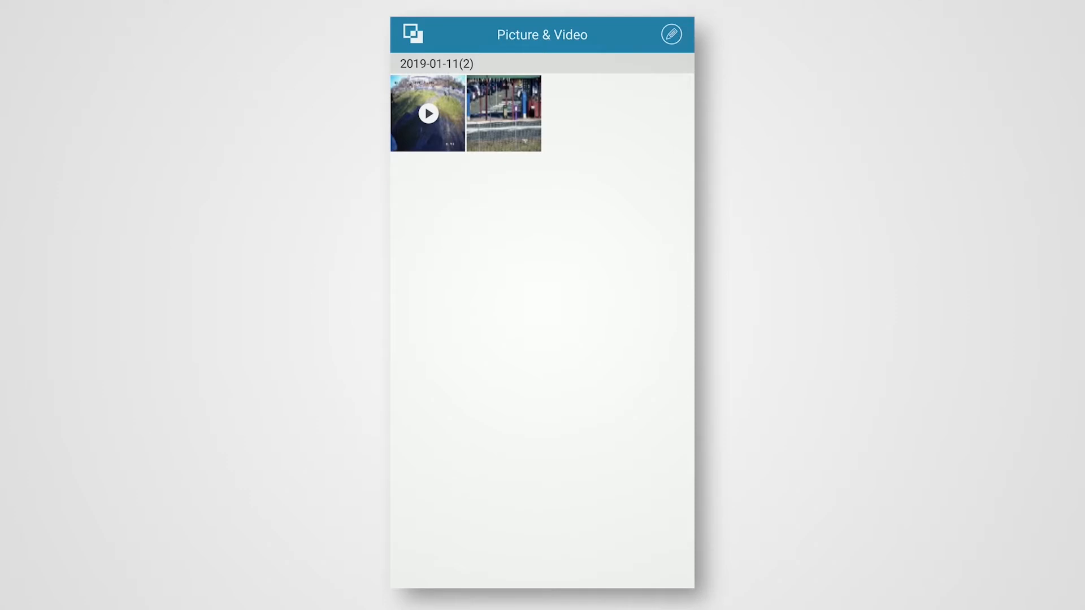
# Play the saved video clip, then switch Live View from single-camera back to the 2x2 grid
pyautogui.click(503, 112)
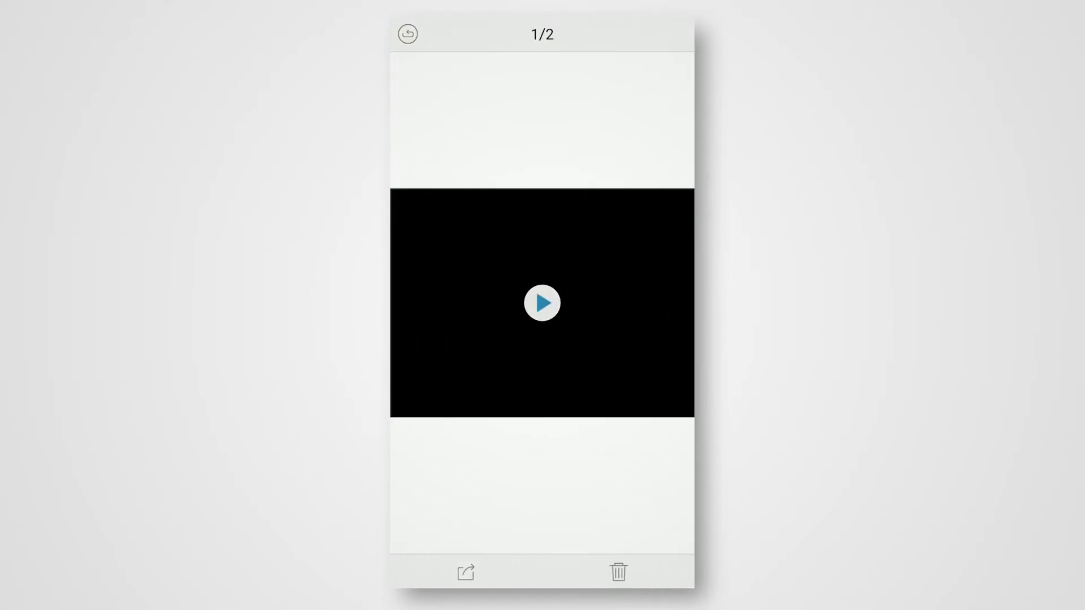
pyautogui.click(541, 303)
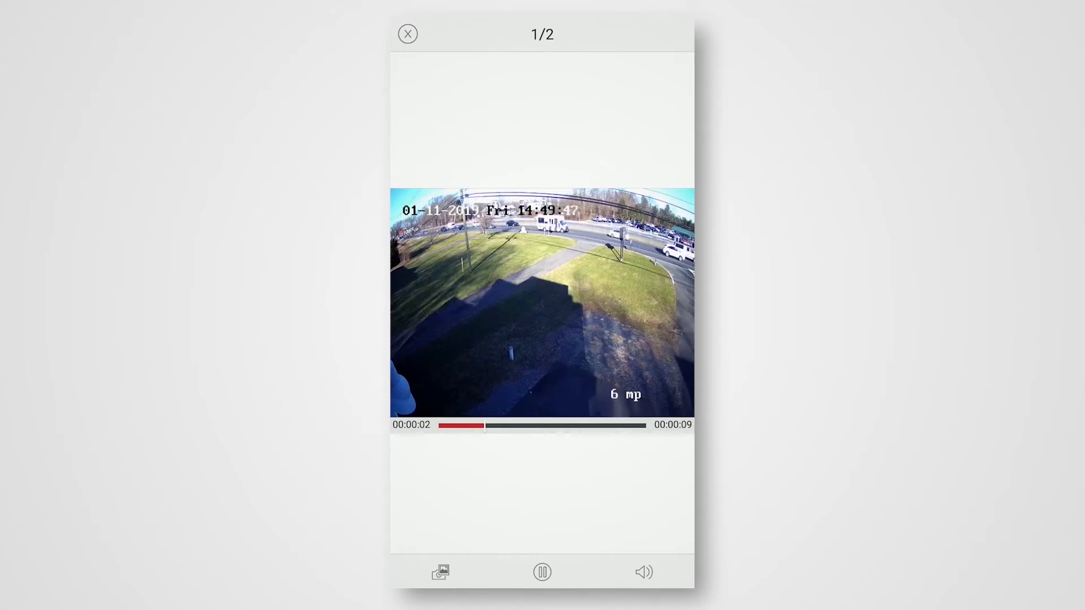
pyautogui.click(407, 34)
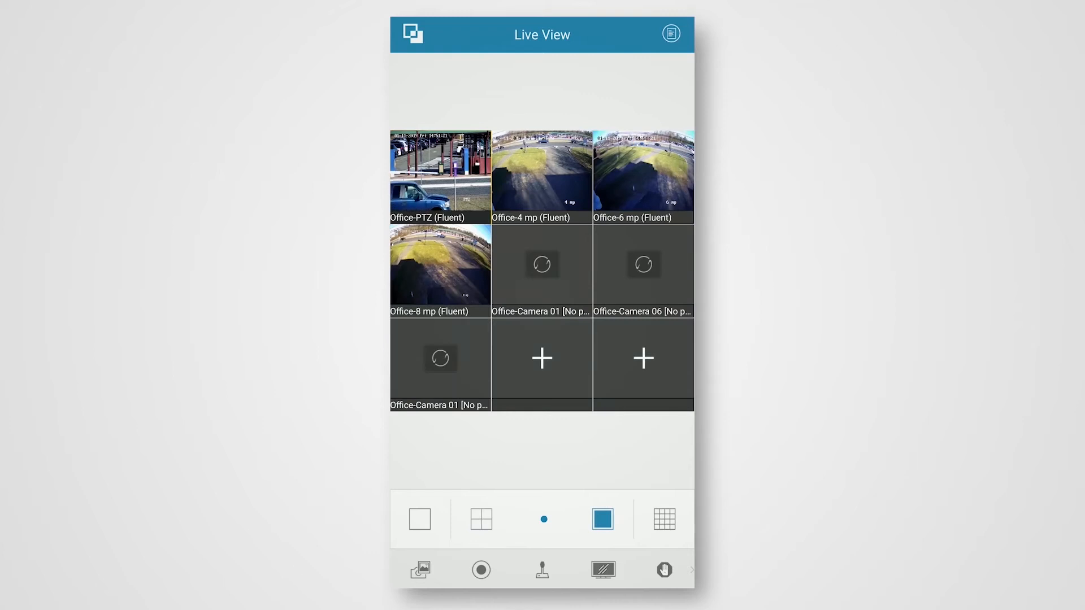
pyautogui.click(418, 518)
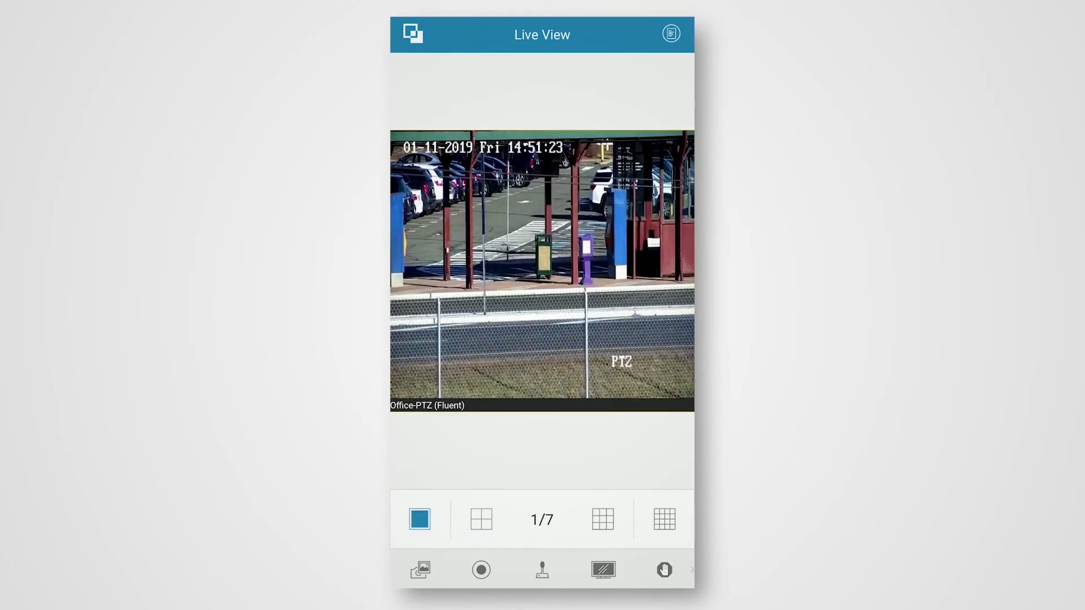
pyautogui.click(480, 519)
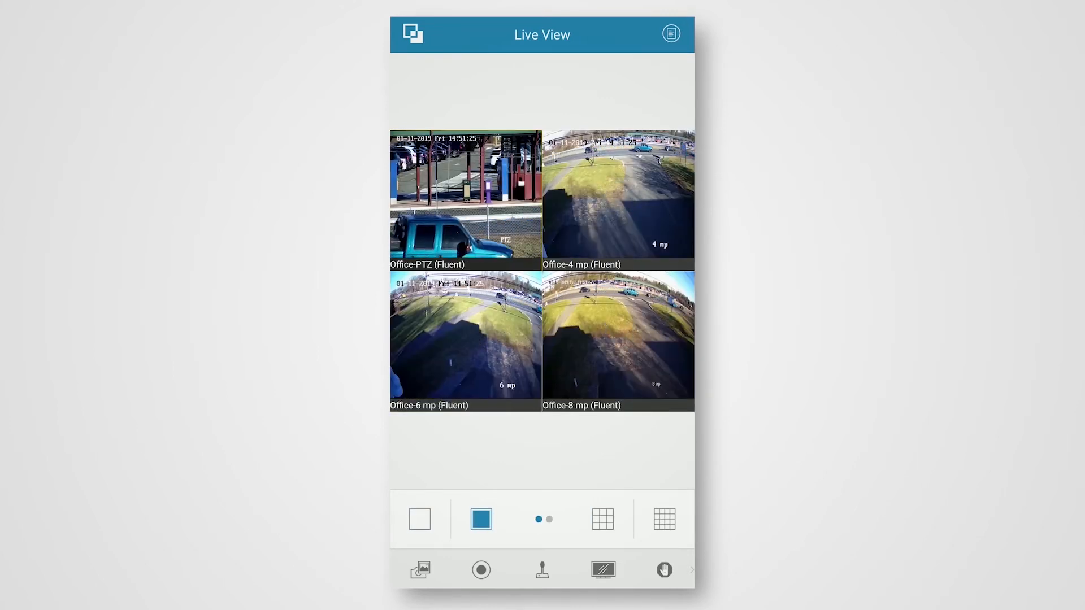